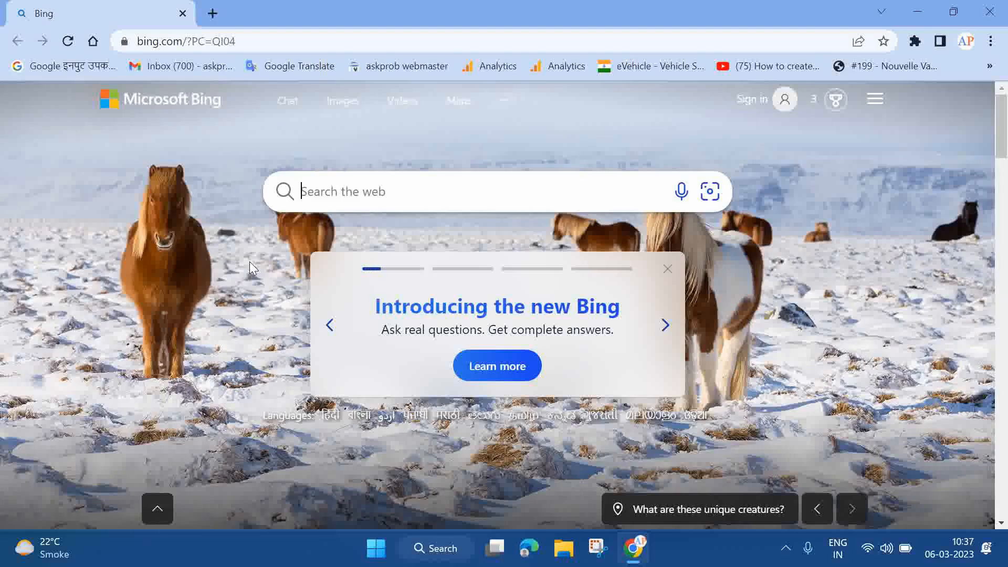
- Enter the Yahoo Mail address in Chrome's address bar to load the inbox
click(186, 41)
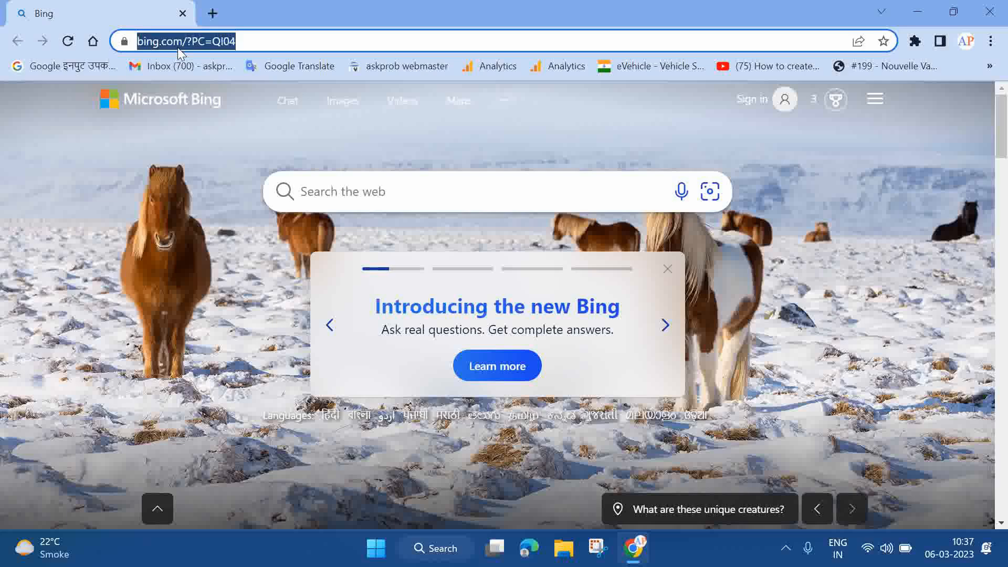
text(mail.yahoo.com/d/folders/1)
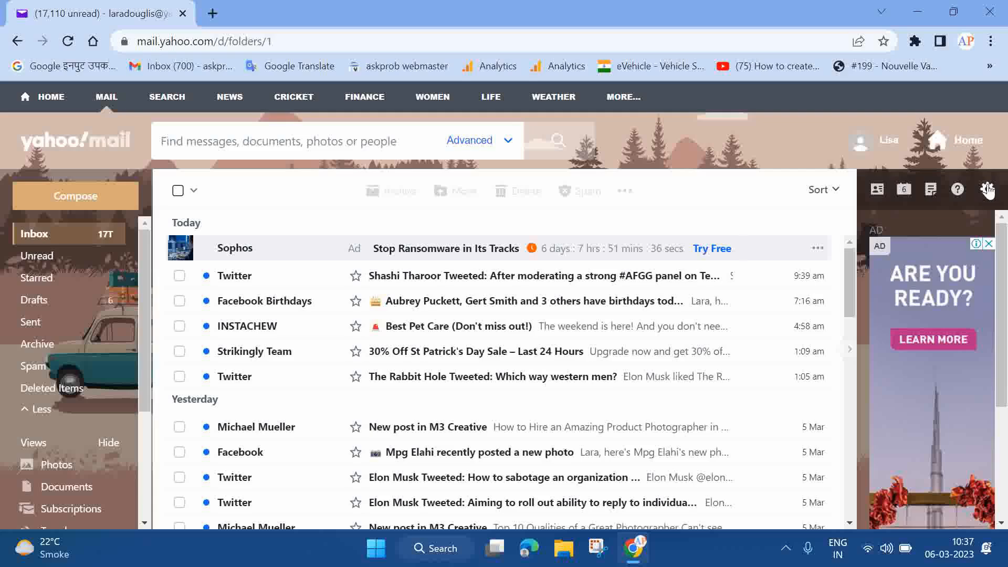
- Open More settings from the gear icon's quick settings panel
click(988, 189)
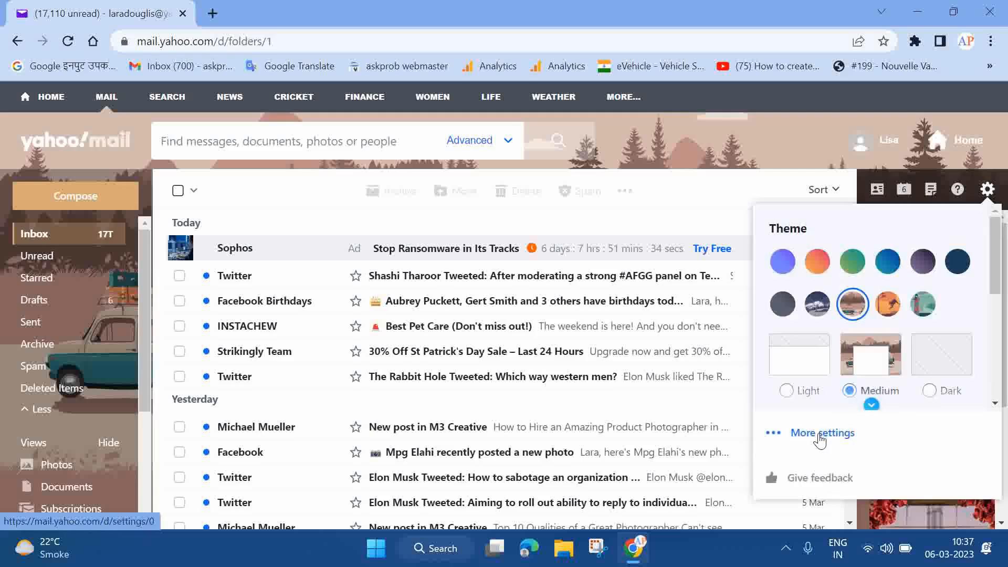
click(821, 432)
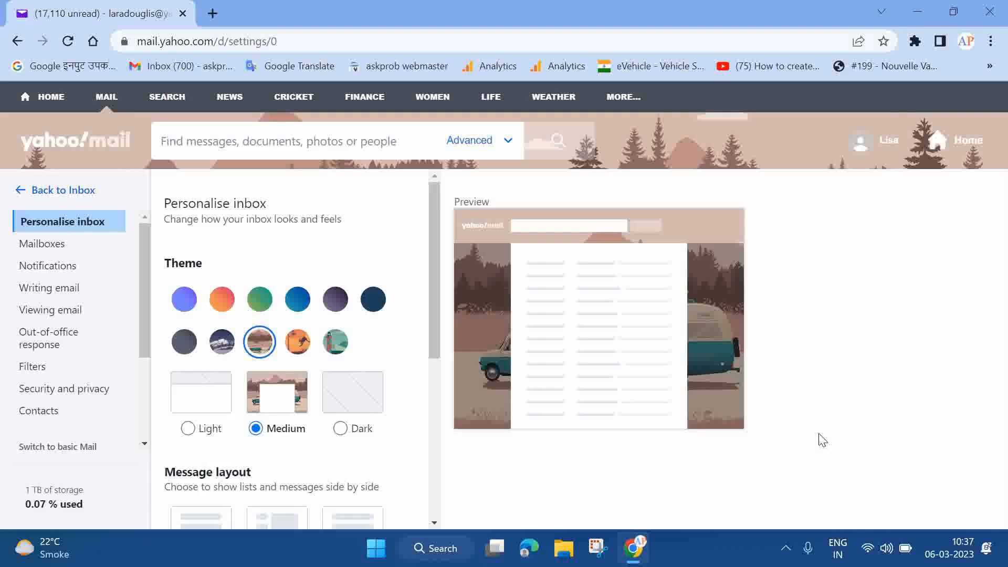
mouse_move(88, 338)
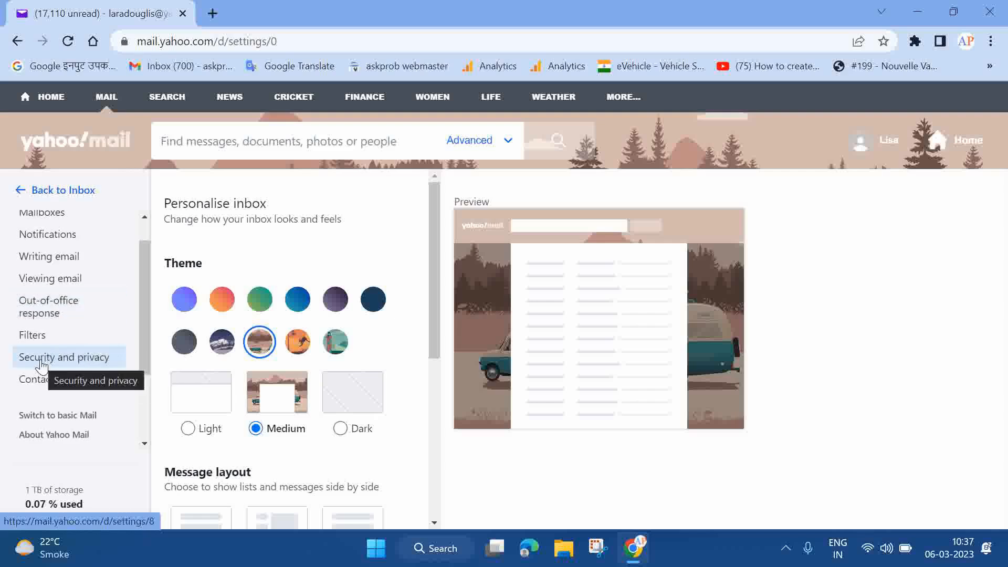
mouse_move(66, 363)
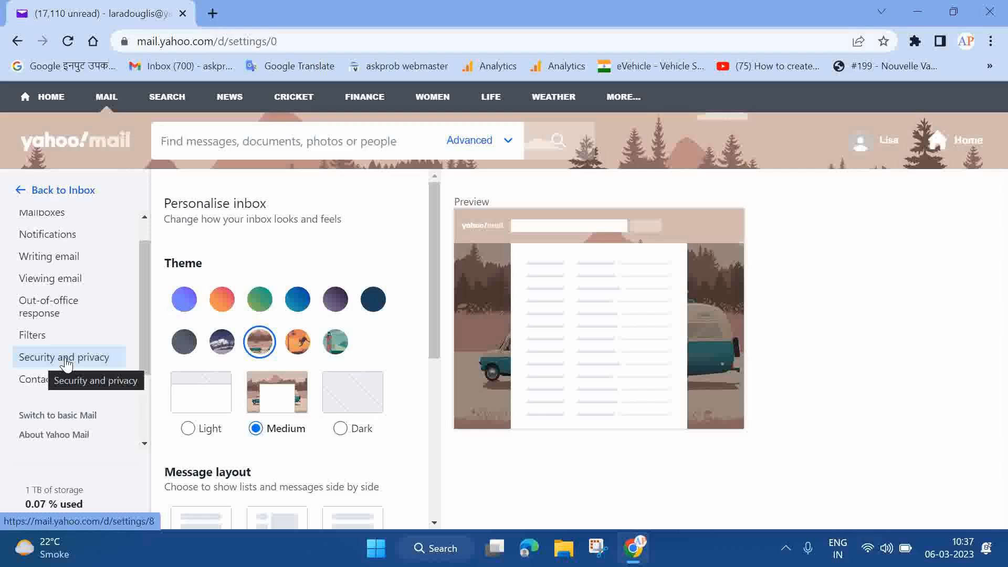
- Remove the first blocked address under Security and privacy, leaving one blocked sender
click(66, 357)
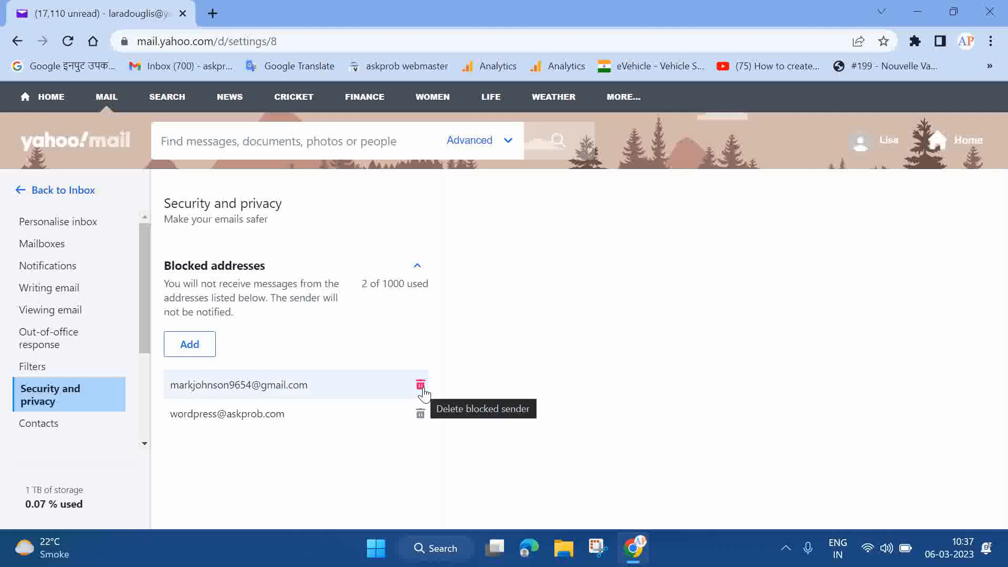
mouse_move(384, 390)
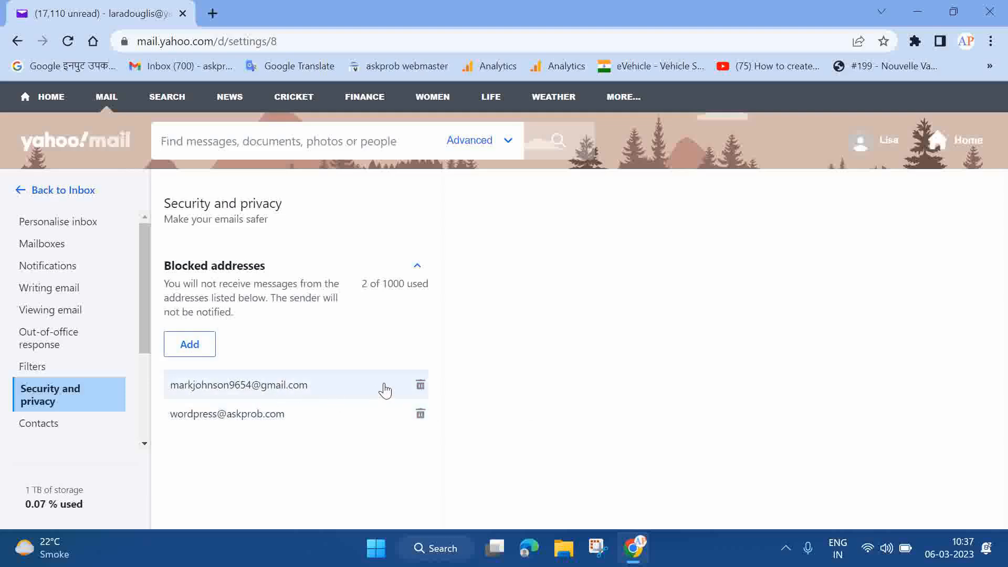
mouse_move(420, 385)
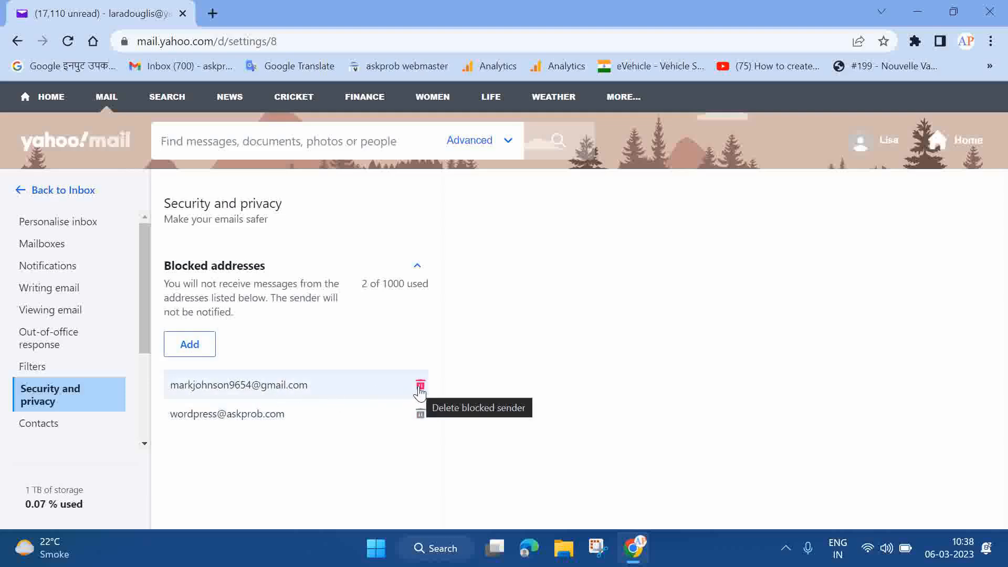
click(420, 384)
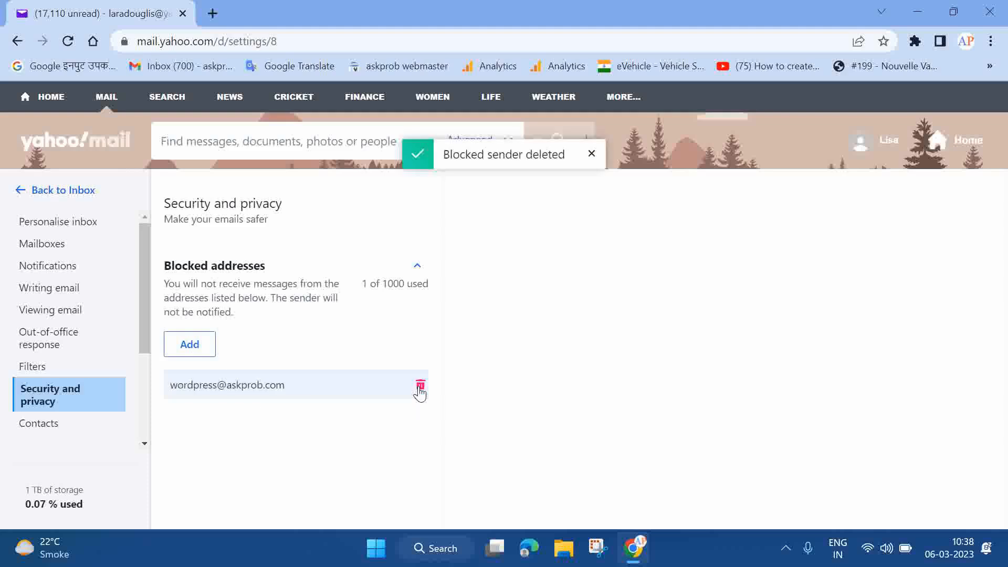